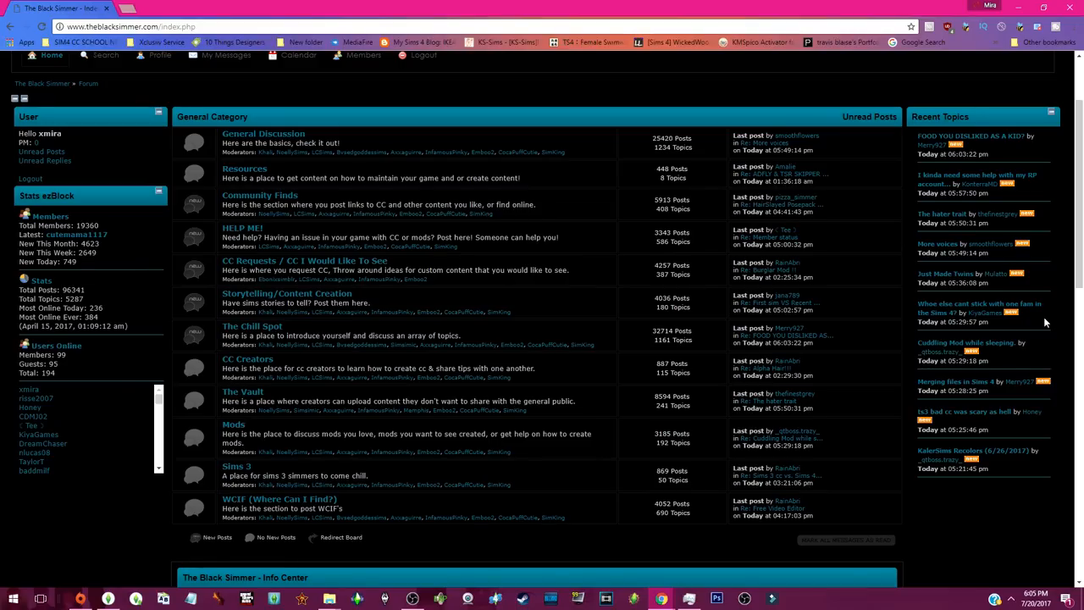
mouse_move(801, 305)
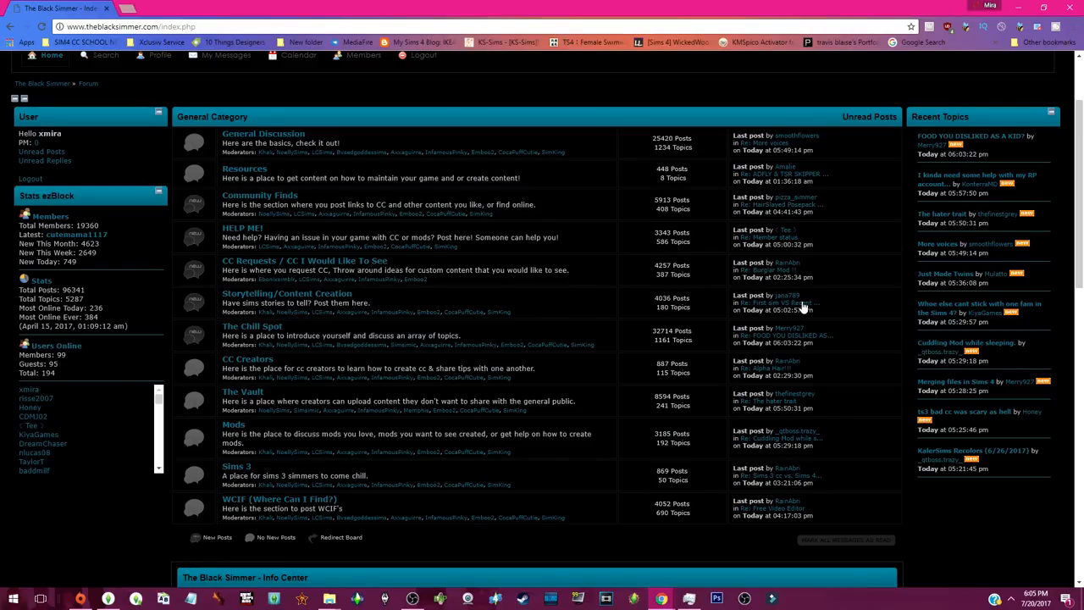
mouse_move(260, 140)
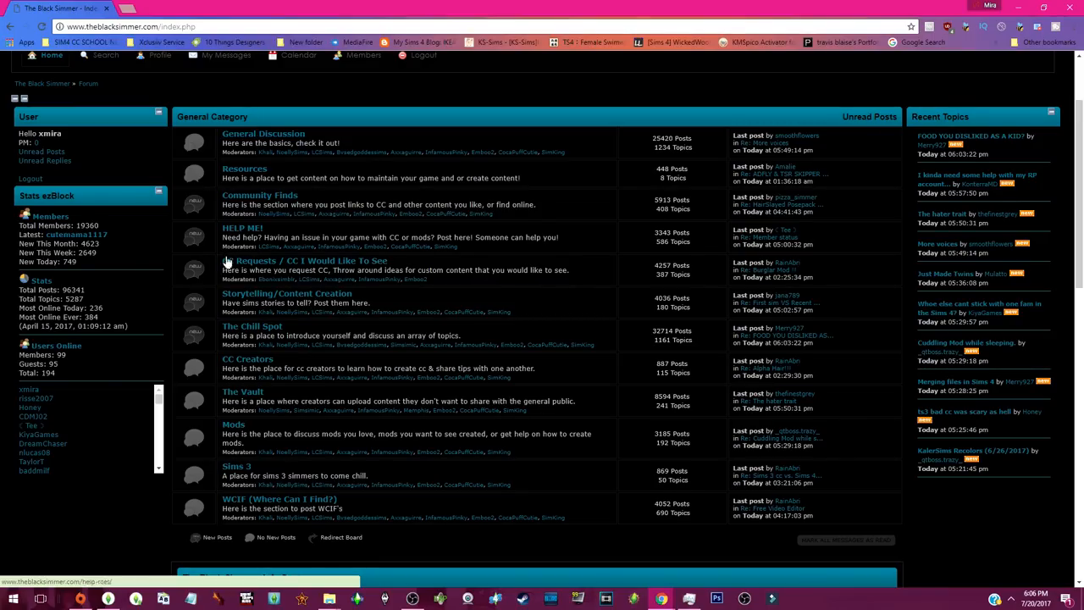
mouse_move(246, 312)
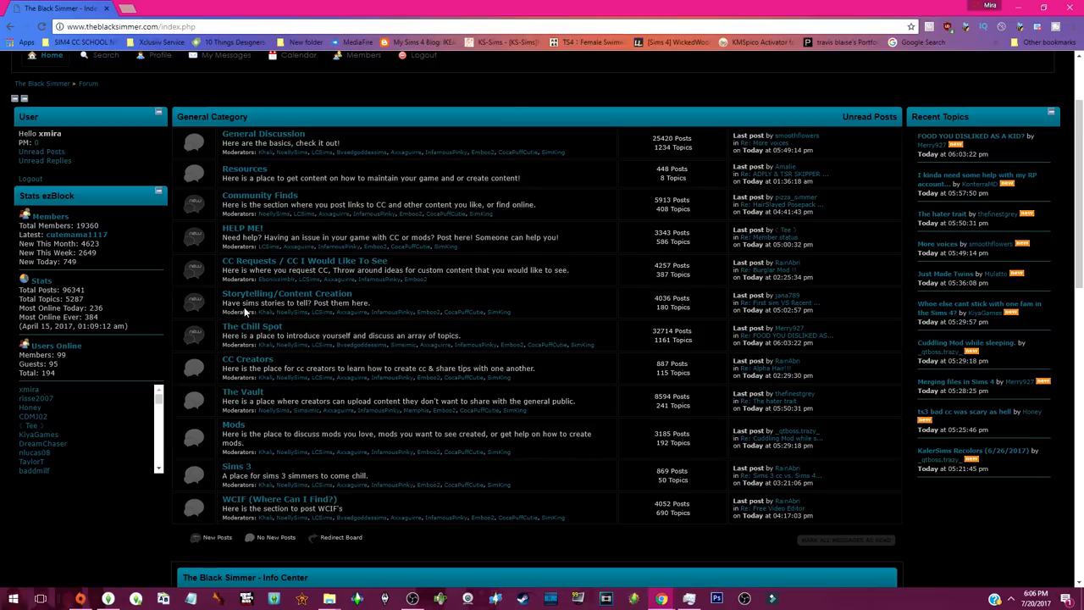
Step: Open the Resources board from the forum index to view its topics
left_click(244, 176)
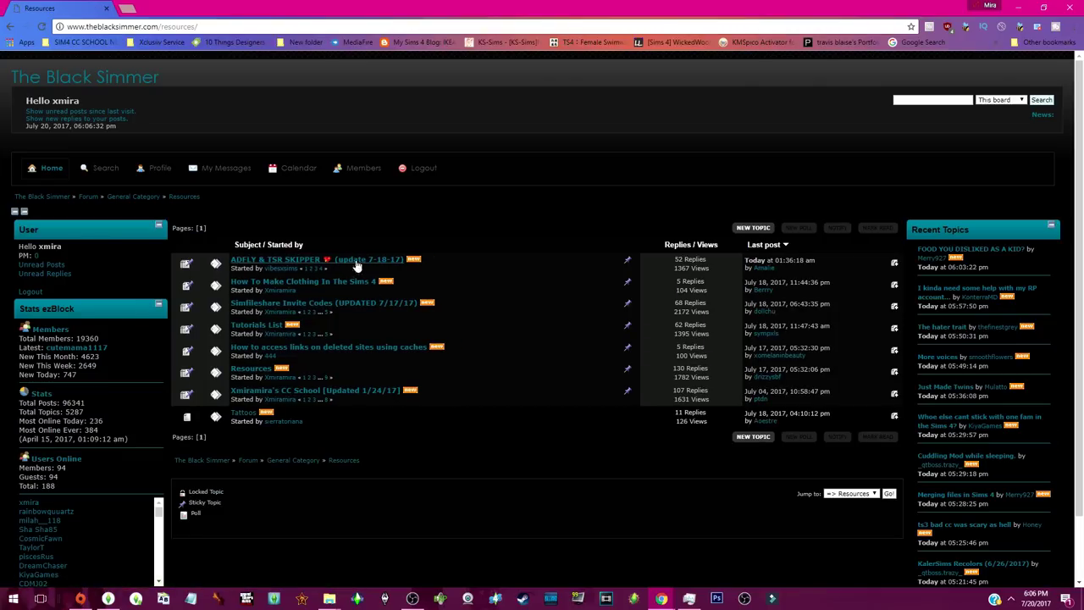
mouse_move(351, 251)
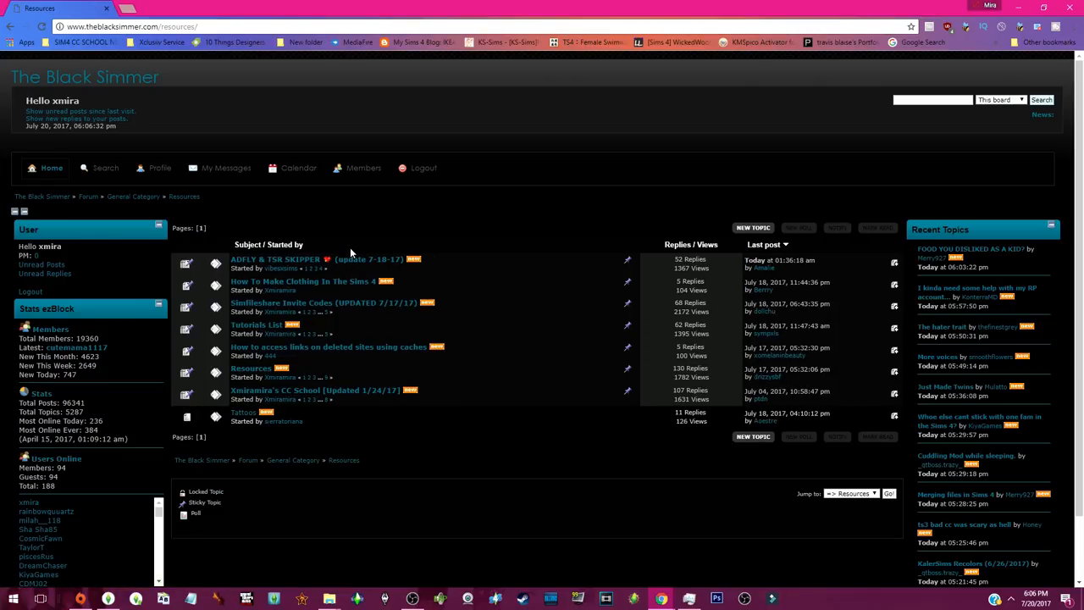
mouse_move(364, 350)
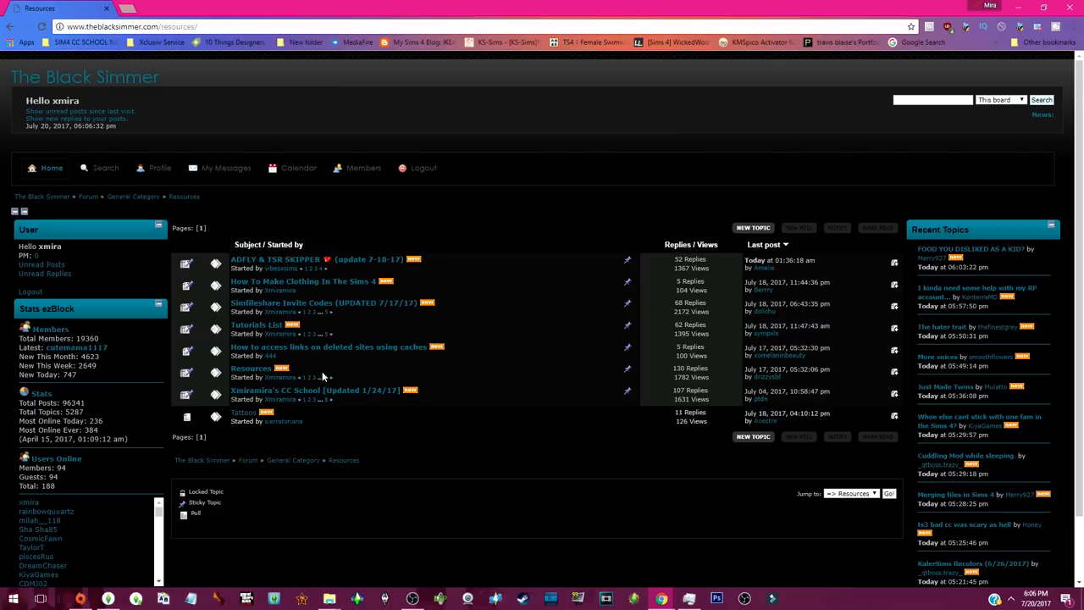
mouse_move(484, 380)
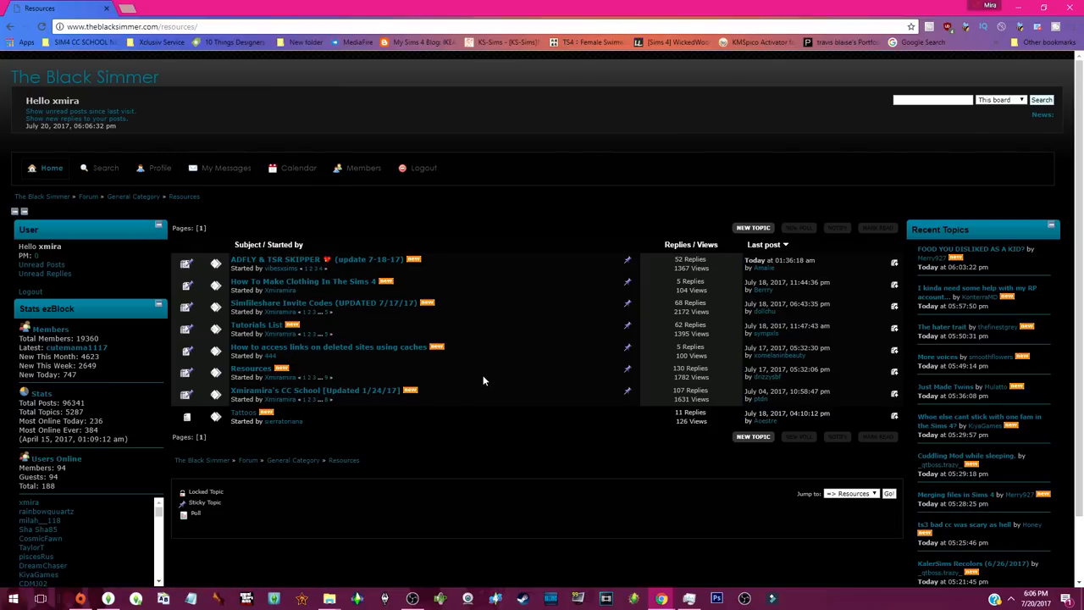
left_click(226, 167)
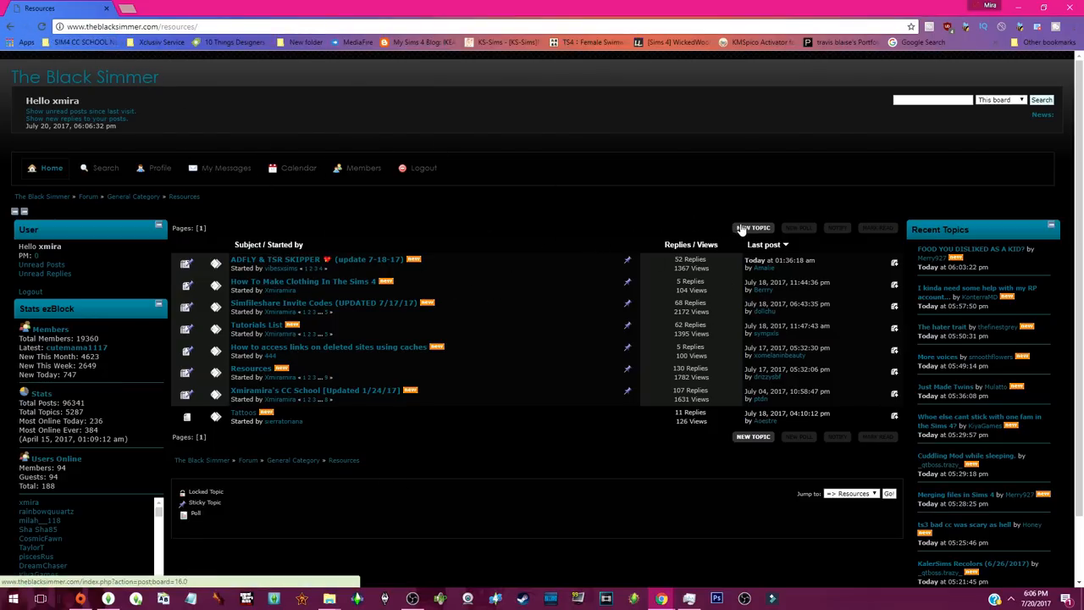
Step: Start a new Resources topic and insert an empty image tag pair into its message
left_click(753, 227)
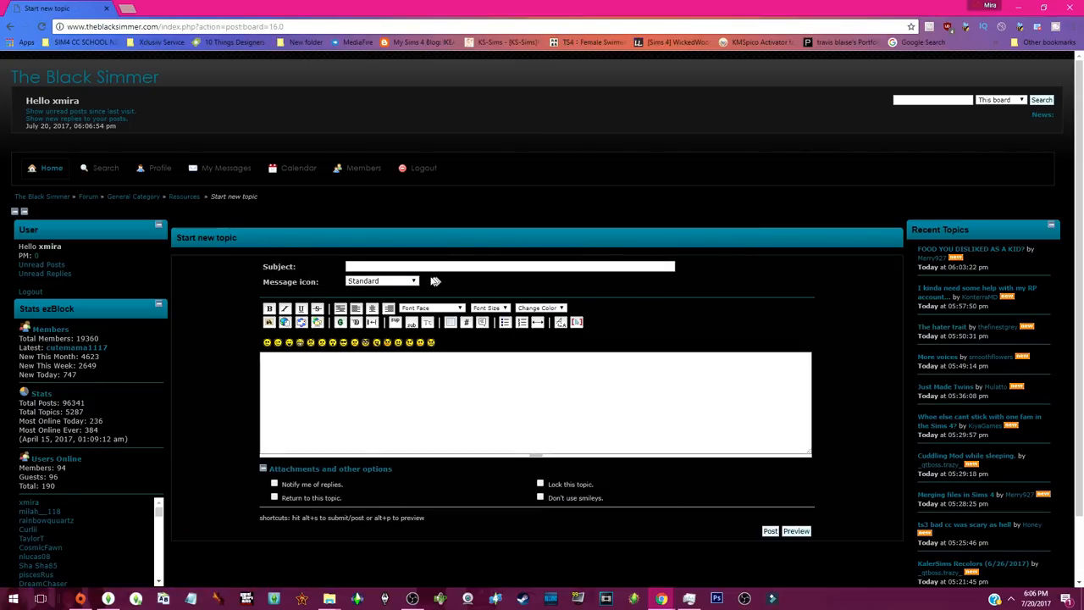
mouse_move(731, 424)
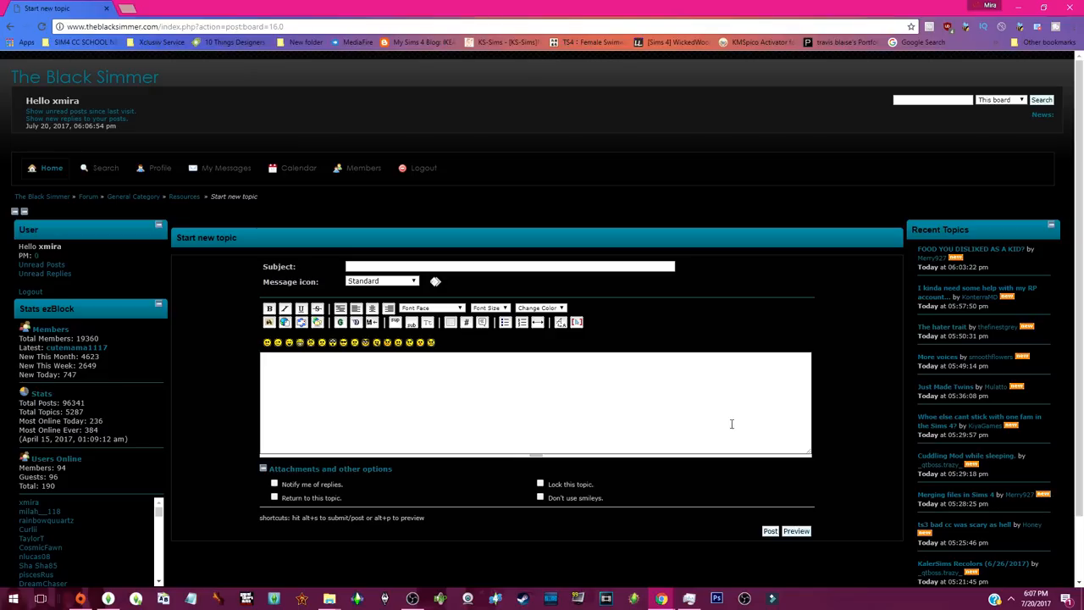
mouse_move(767, 535)
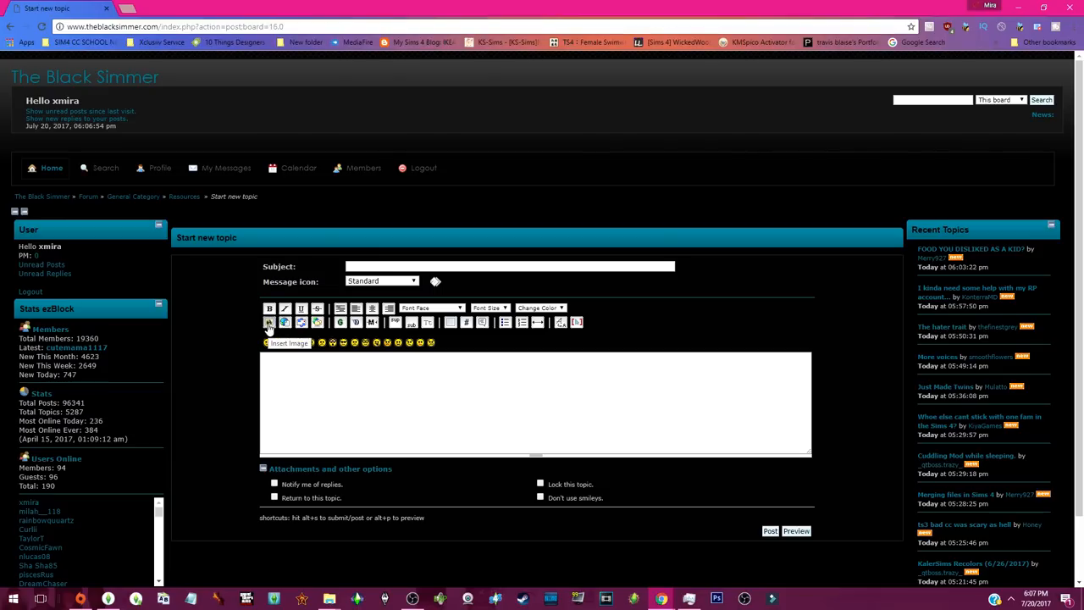
left_click(267, 322)
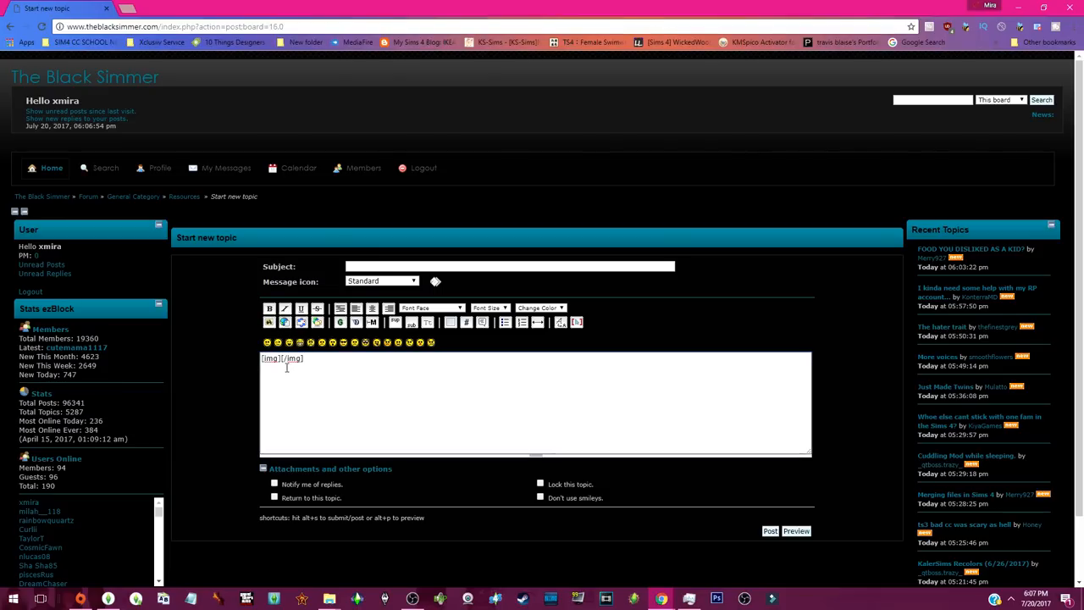
mouse_move(820, 526)
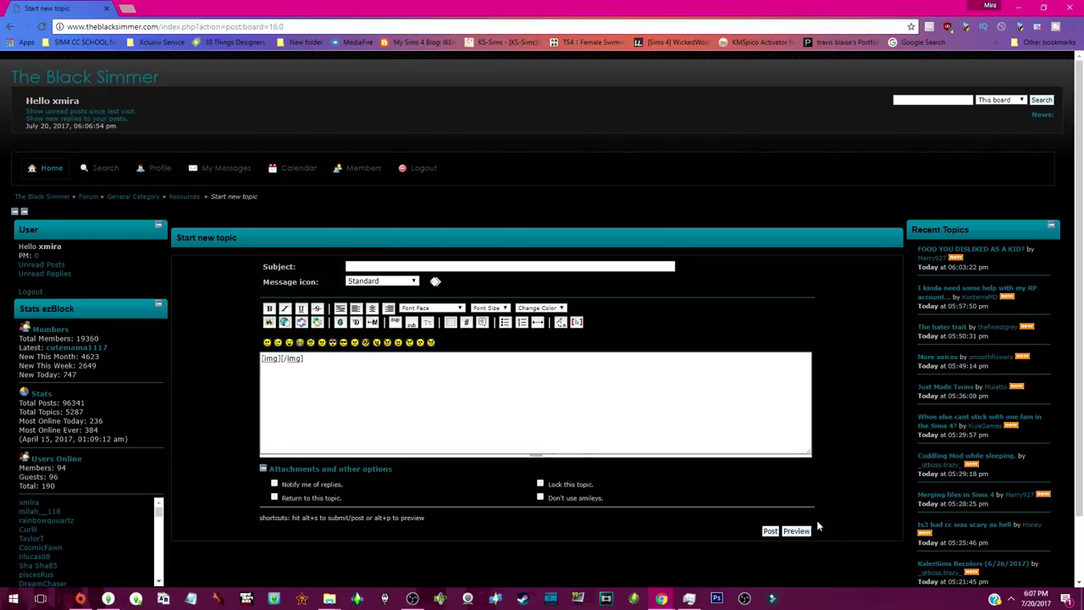
mouse_move(809, 543)
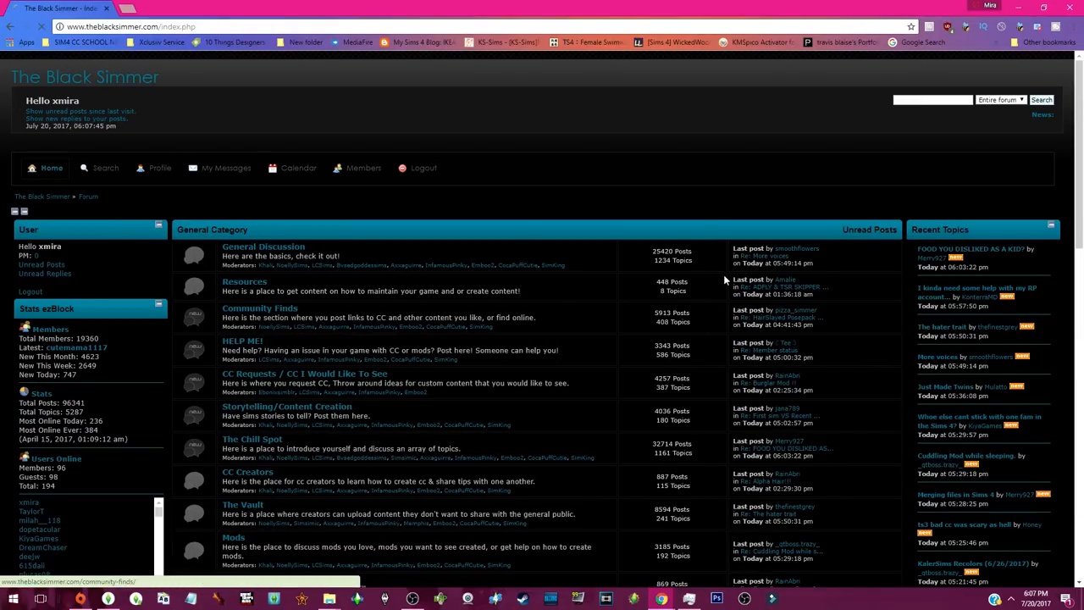
Step: Open the Community Finds board and scroll down its topic list
left_click(260, 307)
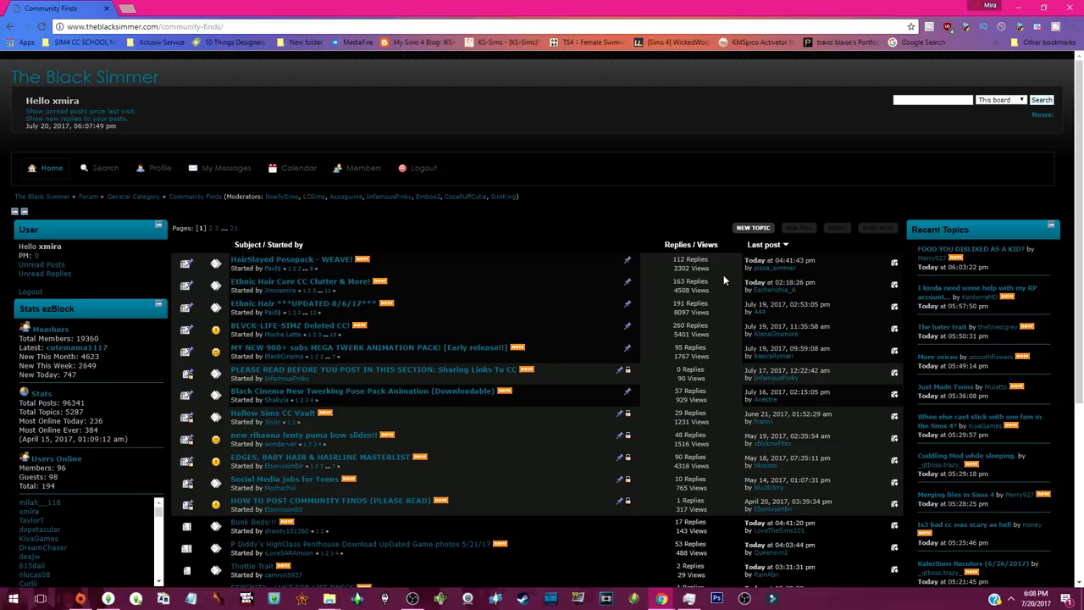
scroll("down", 3)
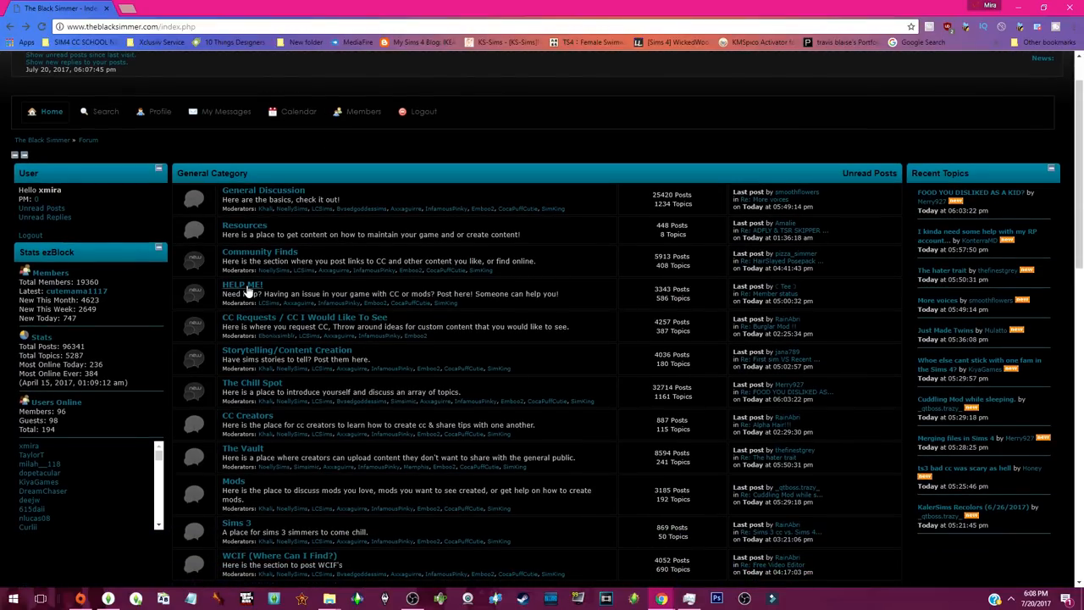
mouse_move(249, 292)
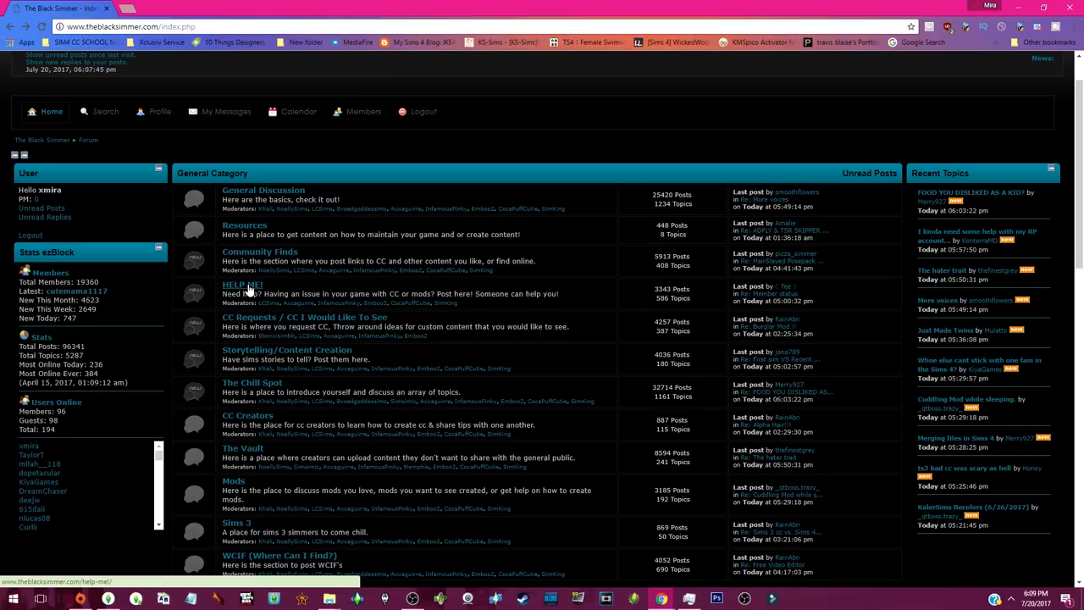
Step: Scroll the index to show the full General Category board list through WCIF
scroll("down", 3)
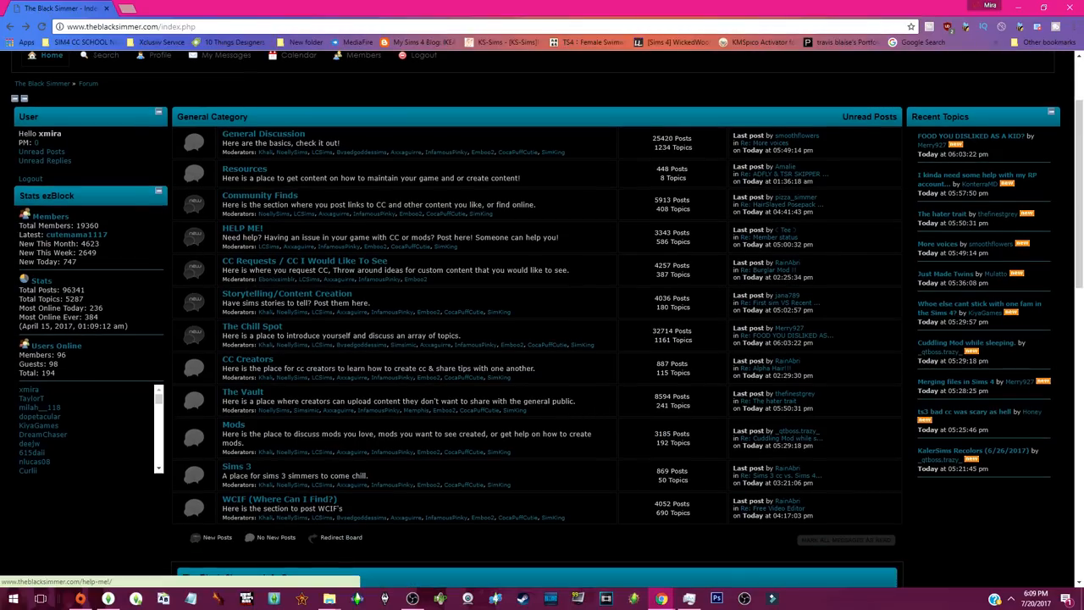
mouse_move(379, 280)
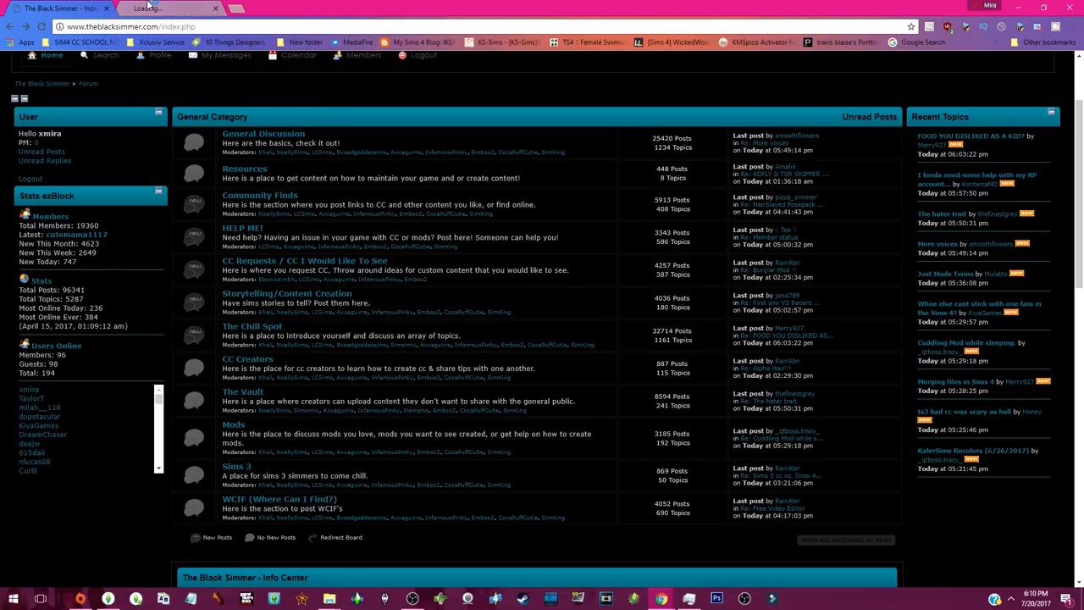
Step: Open The Vault board and scroll to the bottom of its topic list
left_click(241, 391)
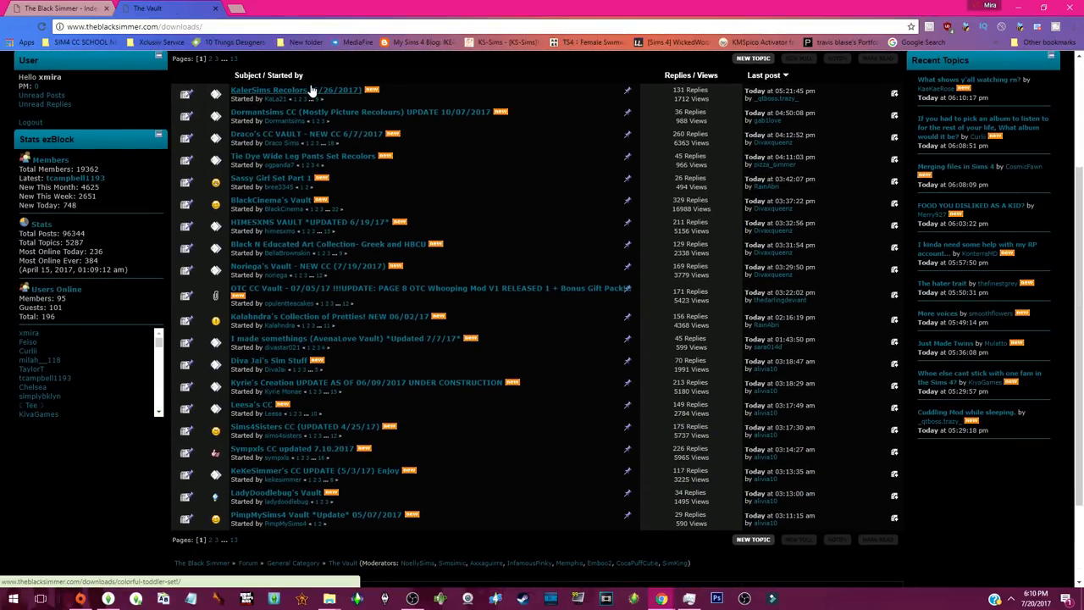
scroll("down", 3)
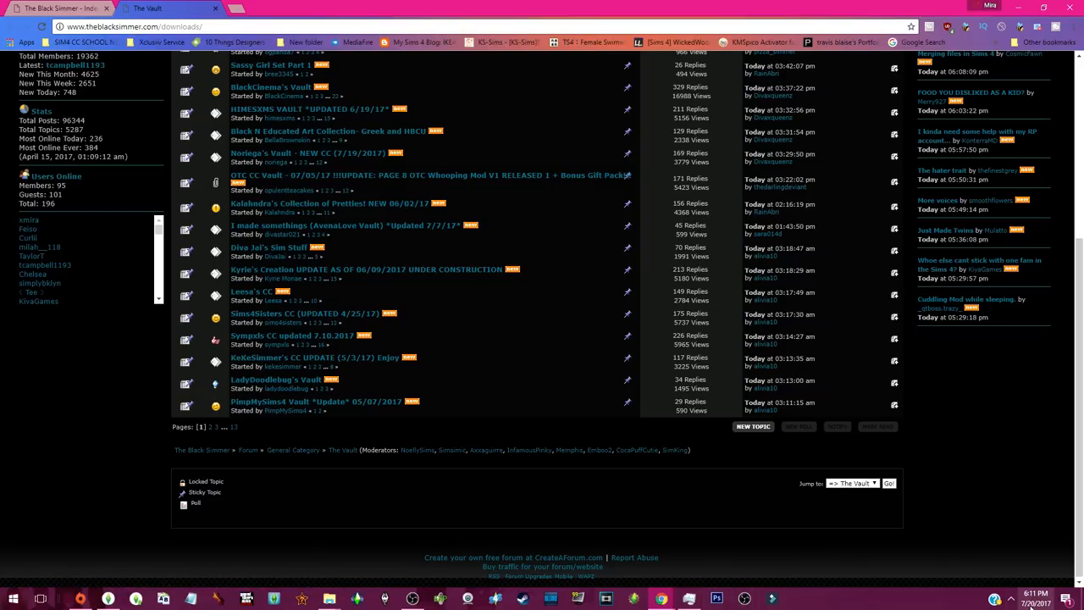
mouse_move(511, 285)
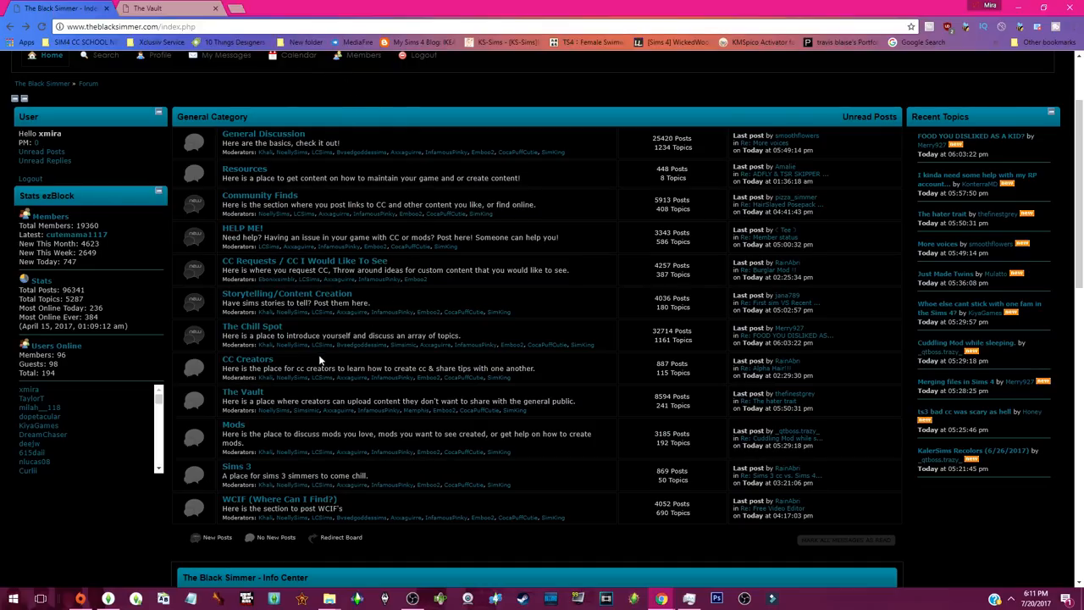
mouse_move(271, 443)
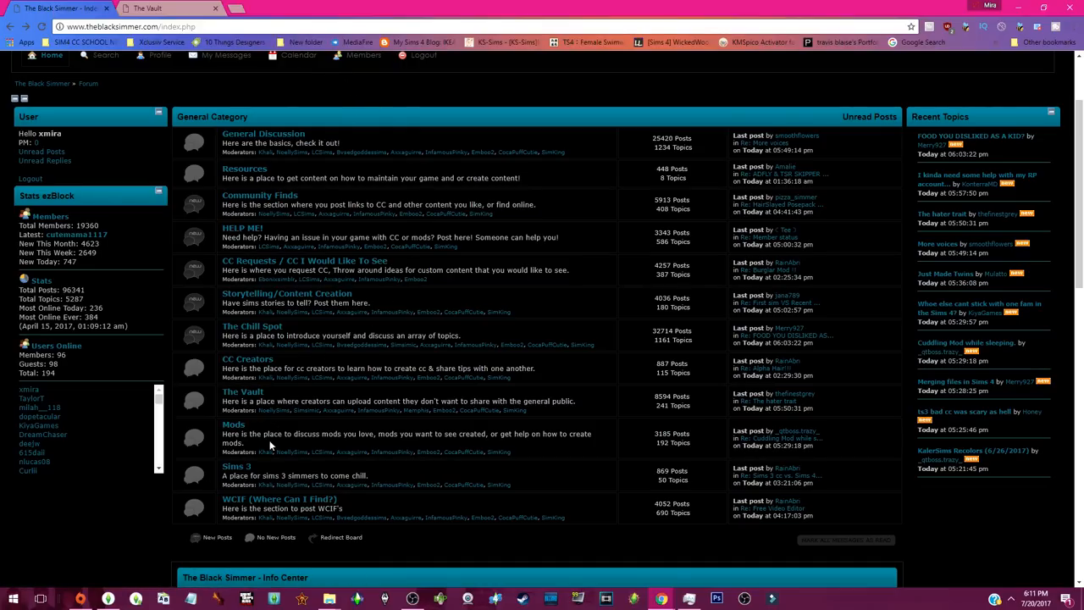
mouse_move(362, 442)
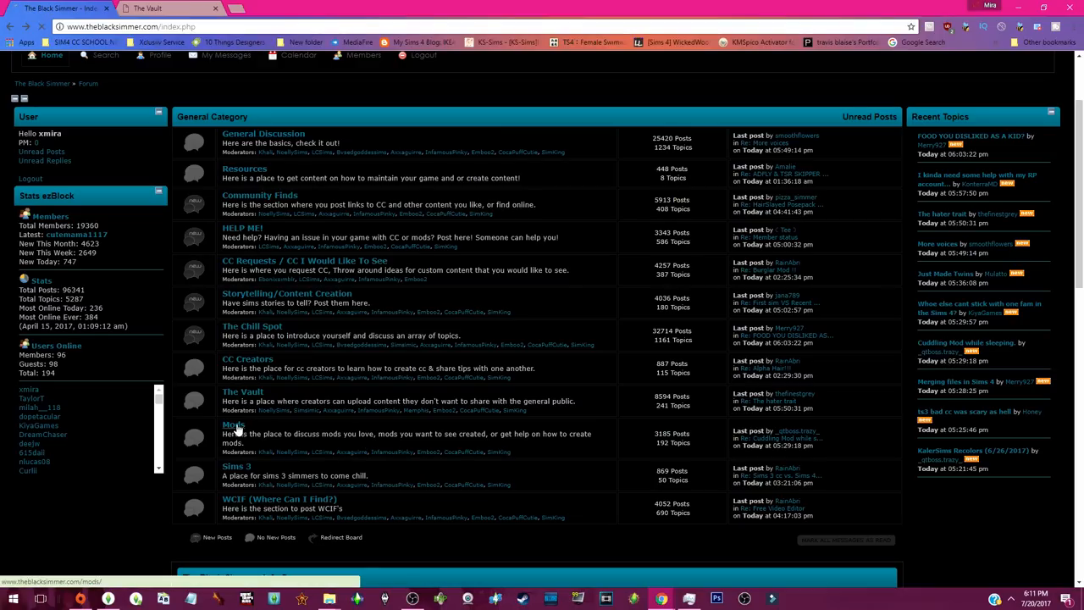
Step: Open the Mods board, then its 'How To Create Mods' topic, and scroll back up
left_click(232, 426)
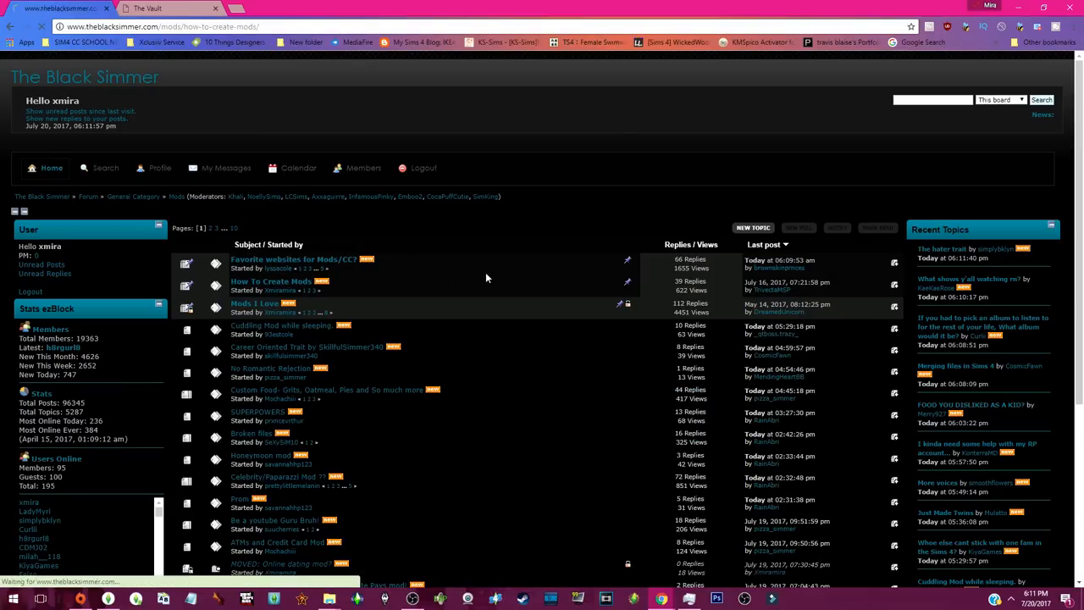
left_click(270, 280)
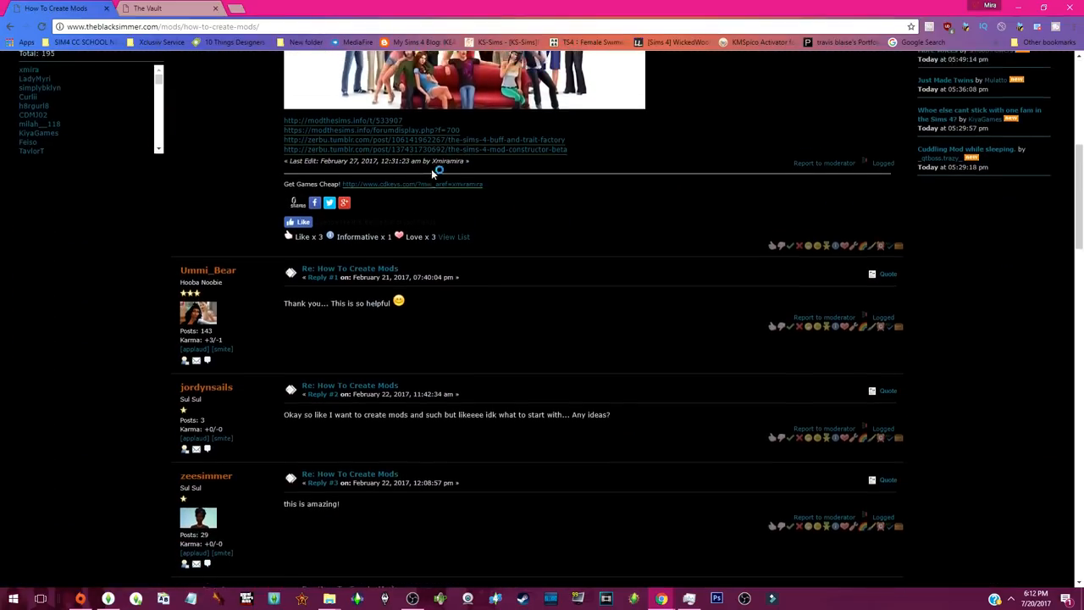
scroll("up", 3)
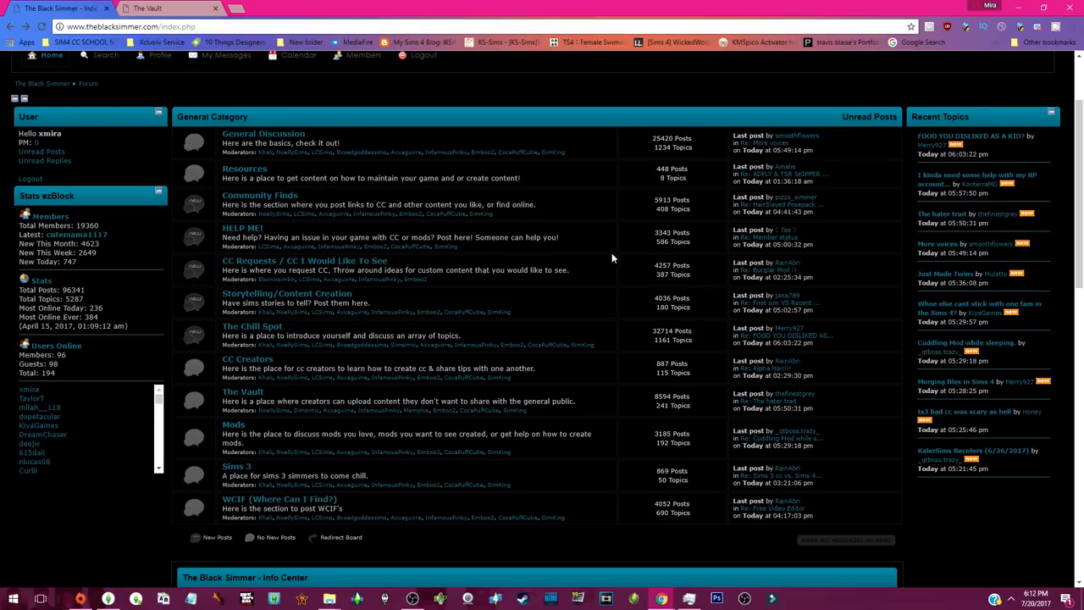
scroll("down", 3)
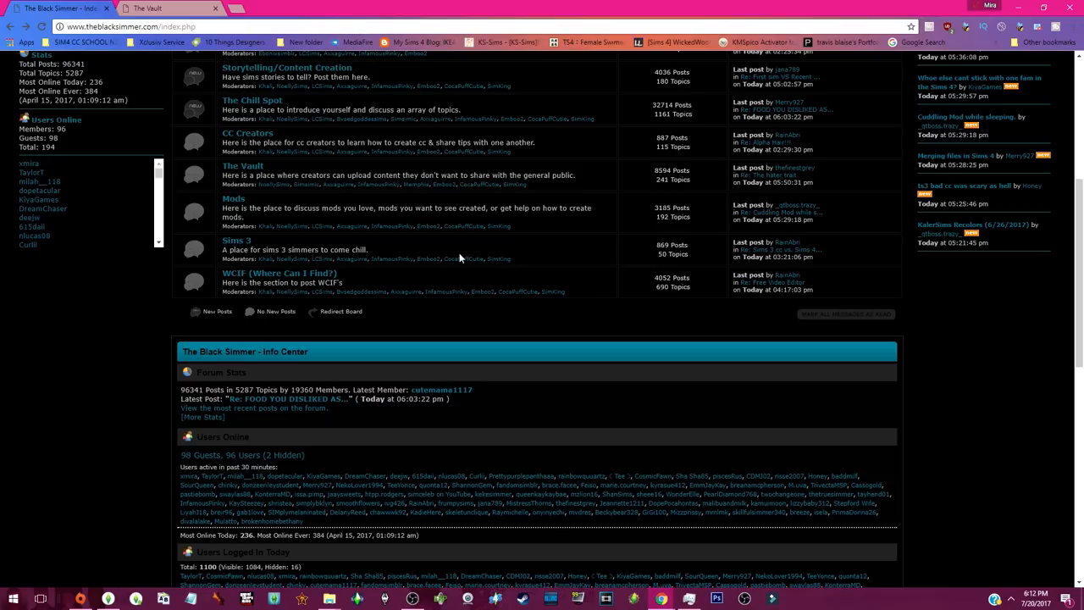
mouse_move(303, 267)
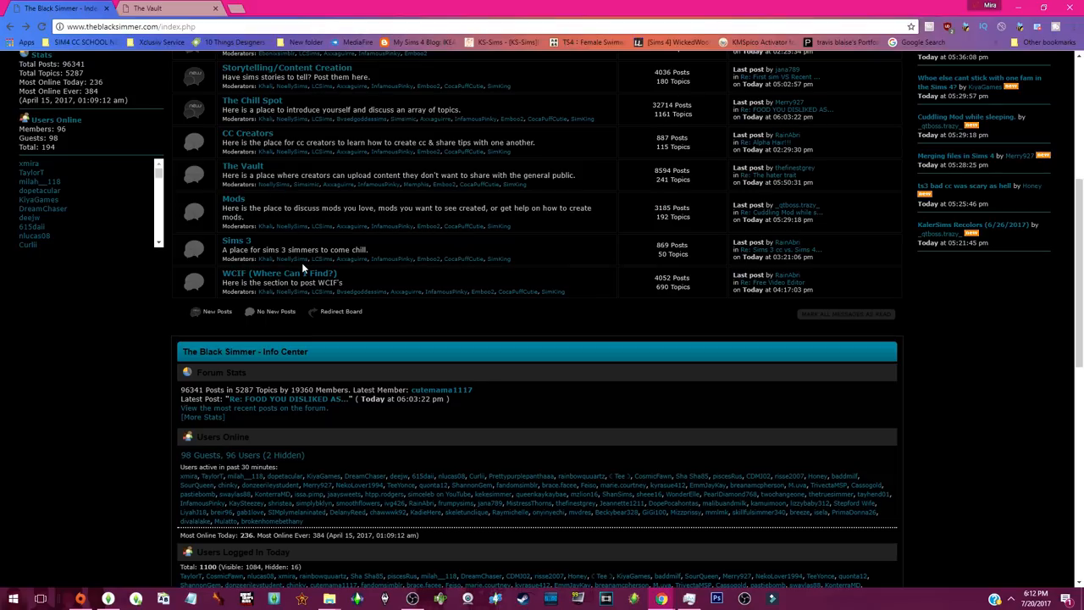
Step: Visit the WCIF (Where Can I Find?) board, then open the forum Search page
left_click(278, 272)
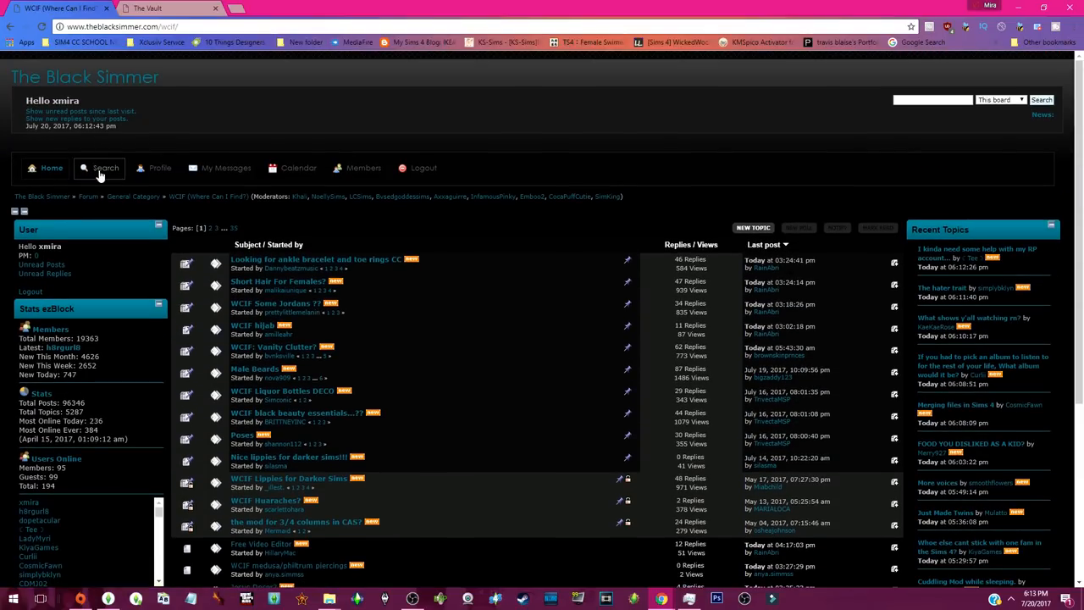
left_click(105, 167)
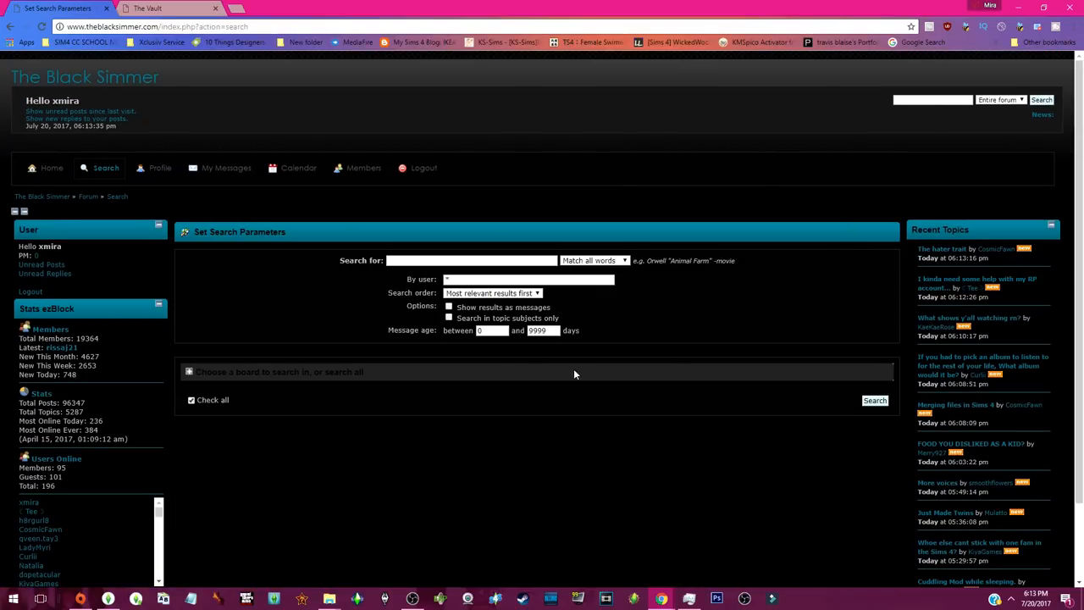
mouse_move(701, 288)
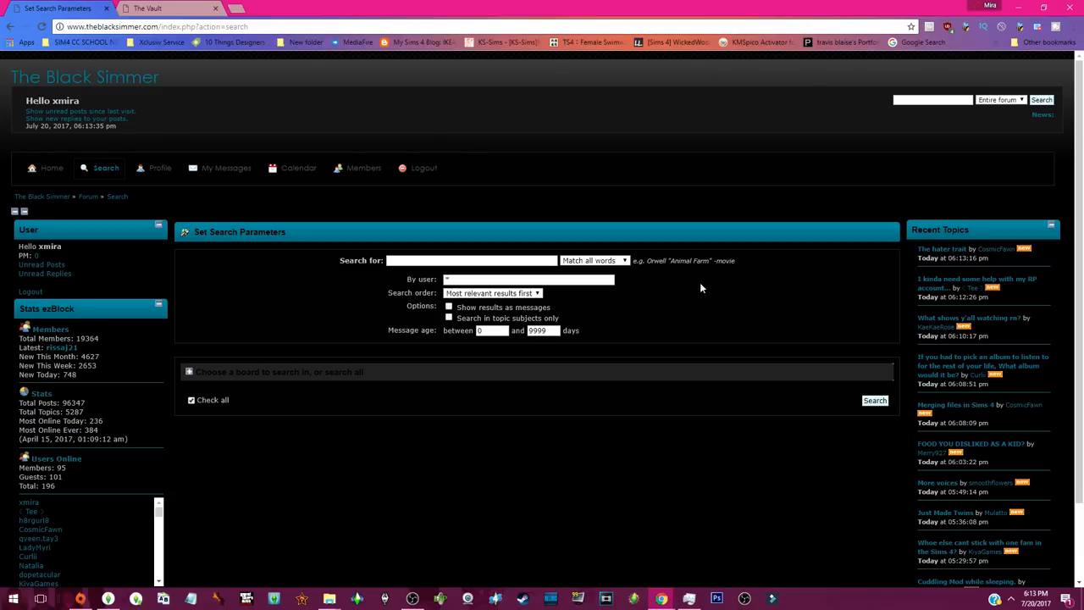
mouse_move(124, 185)
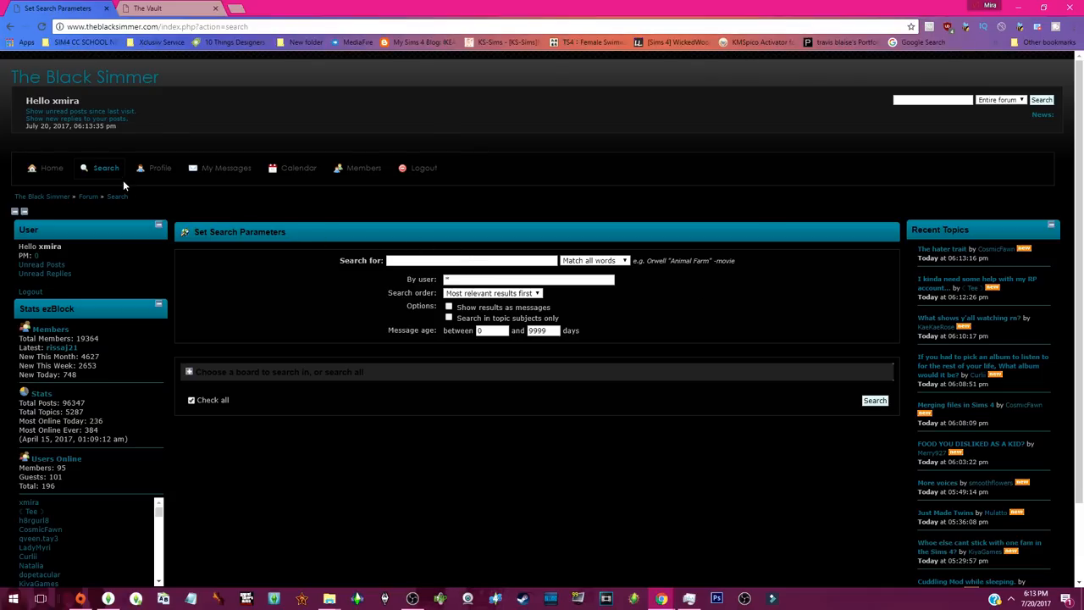
Step: Go Home and scroll down to the General Category boards ending with WCIF
left_click(51, 168)
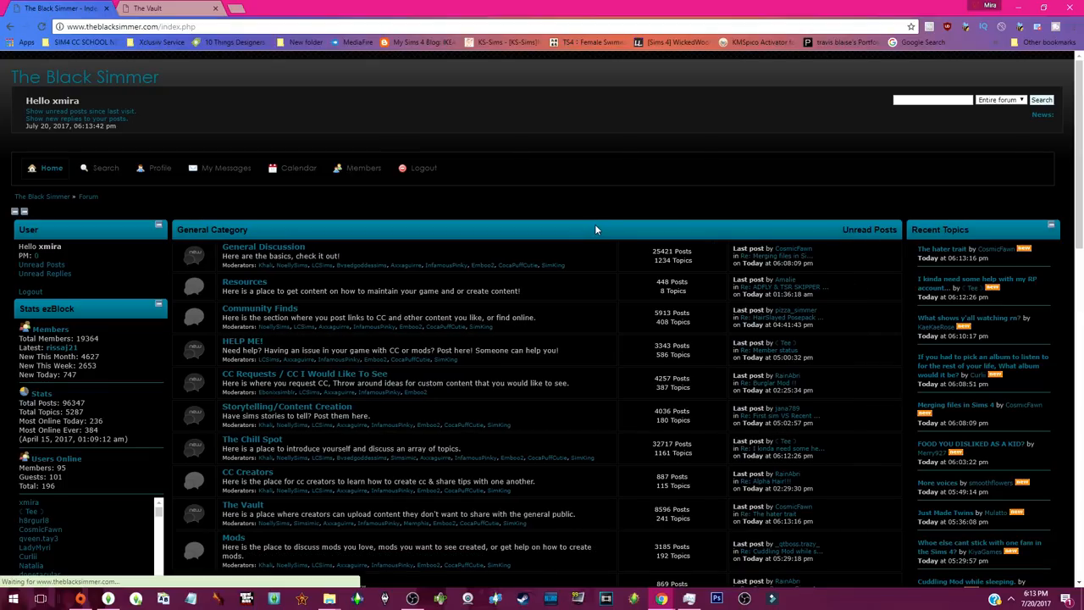
scroll("down", 3)
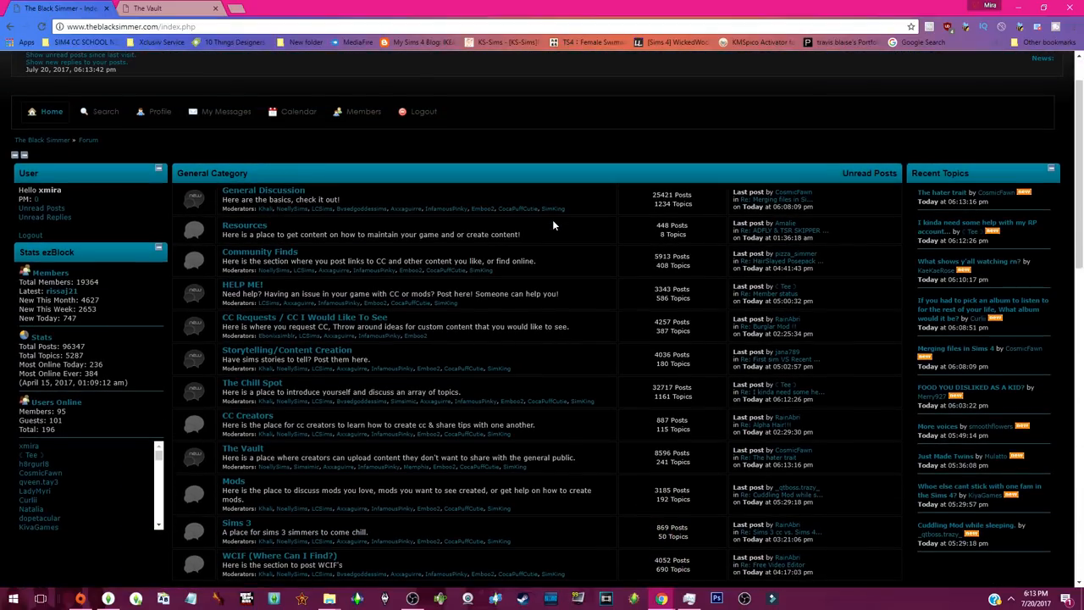
scroll("down", 3)
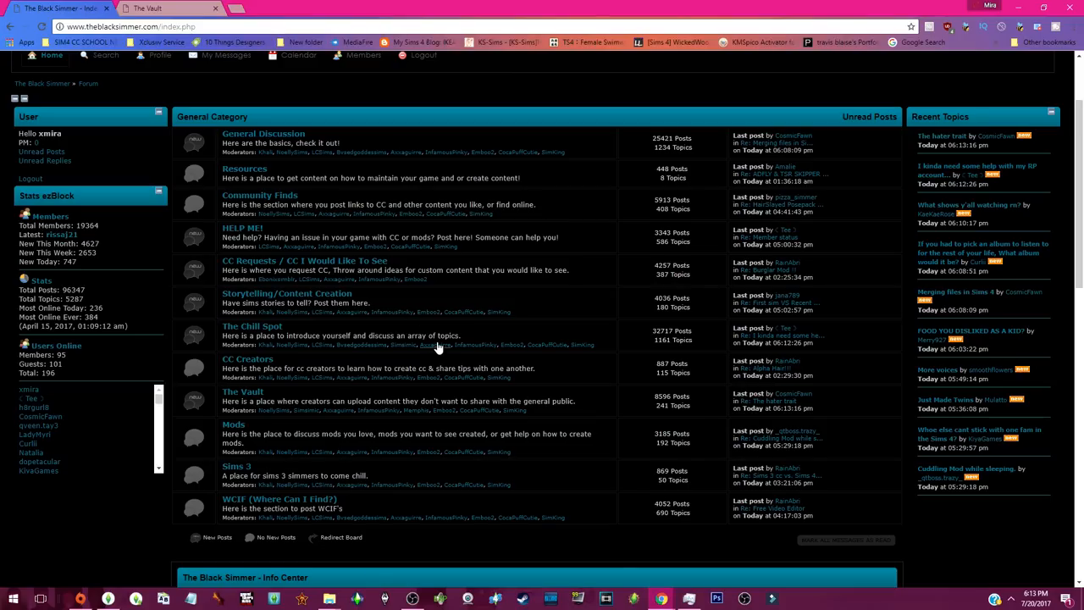
mouse_move(435, 345)
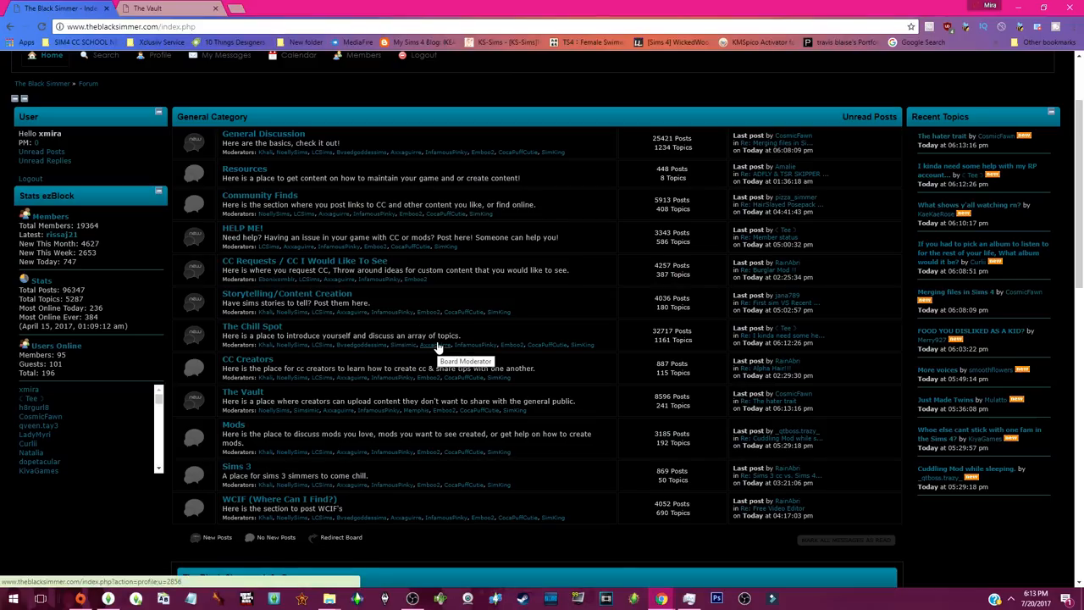
scroll("down", 3)
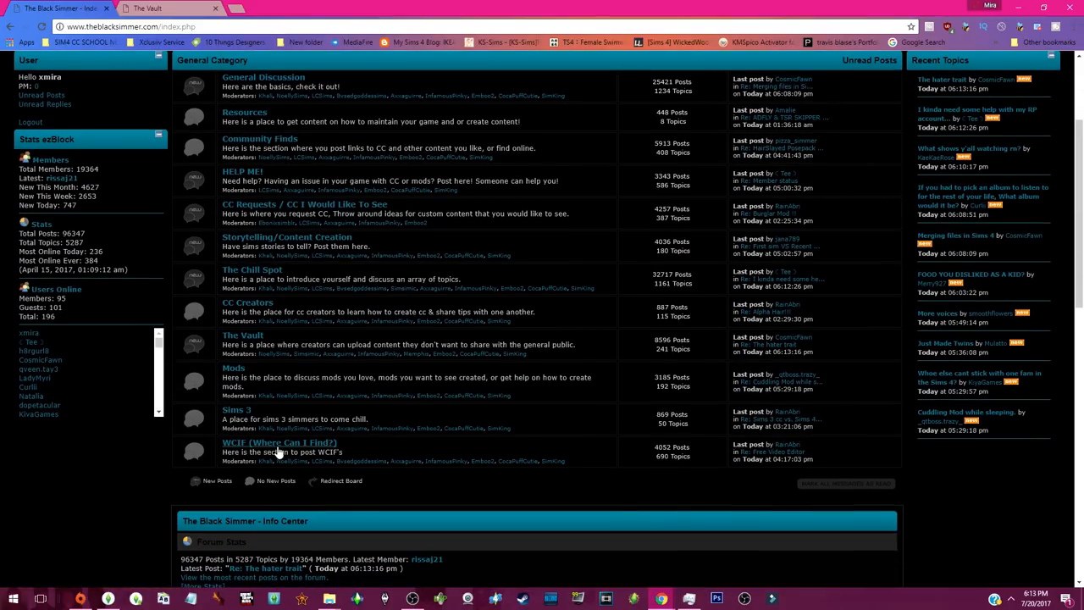
Step: Open the WCIF (Where Can I Find?) board and scroll to the bottom of its topics
left_click(258, 442)
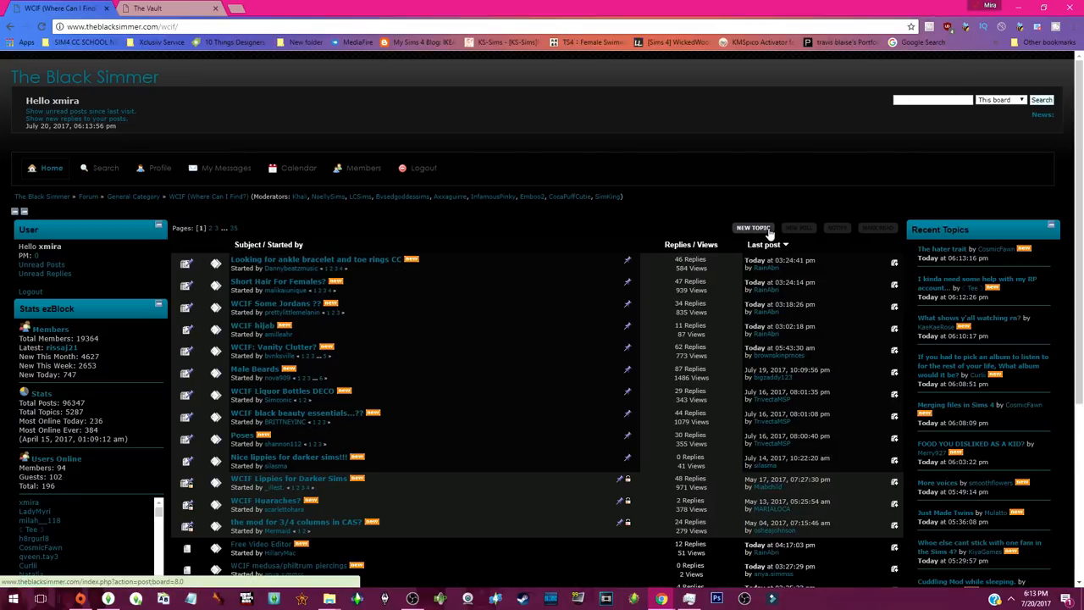
mouse_move(800, 227)
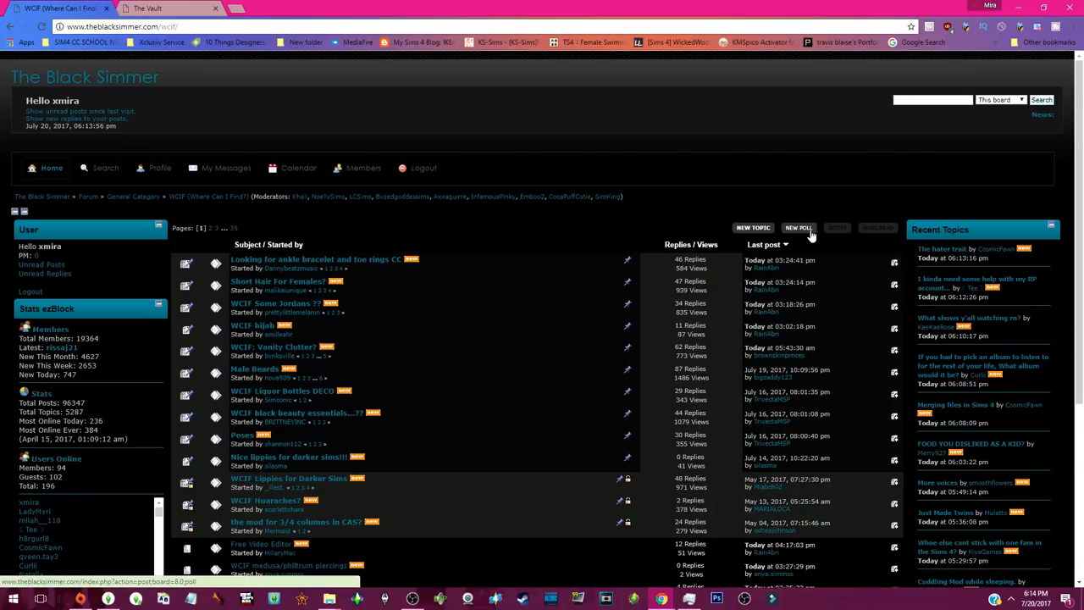
scroll("down", 3)
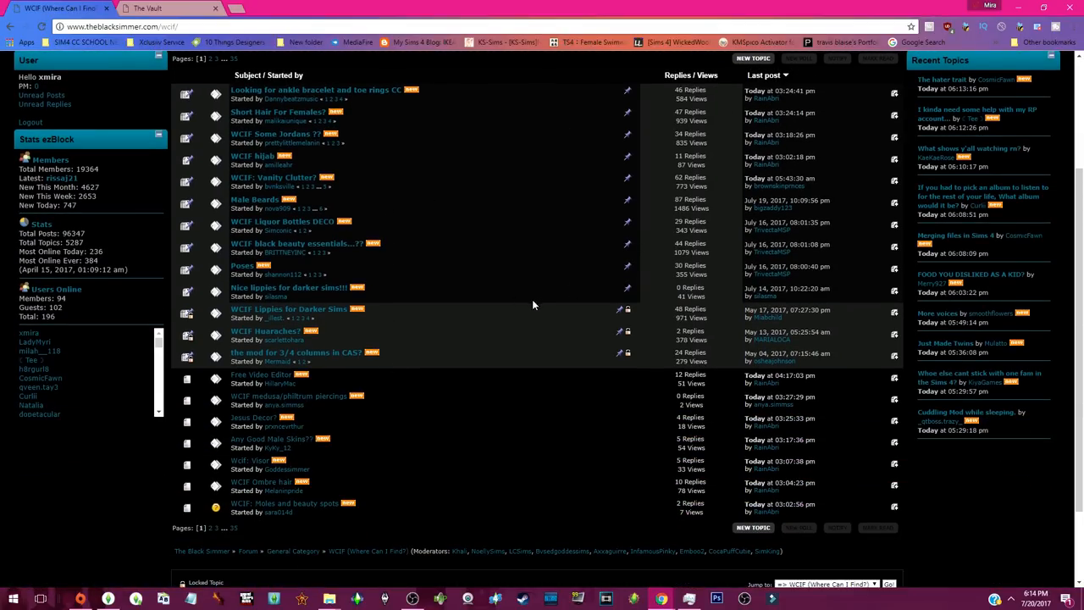
mouse_move(296, 309)
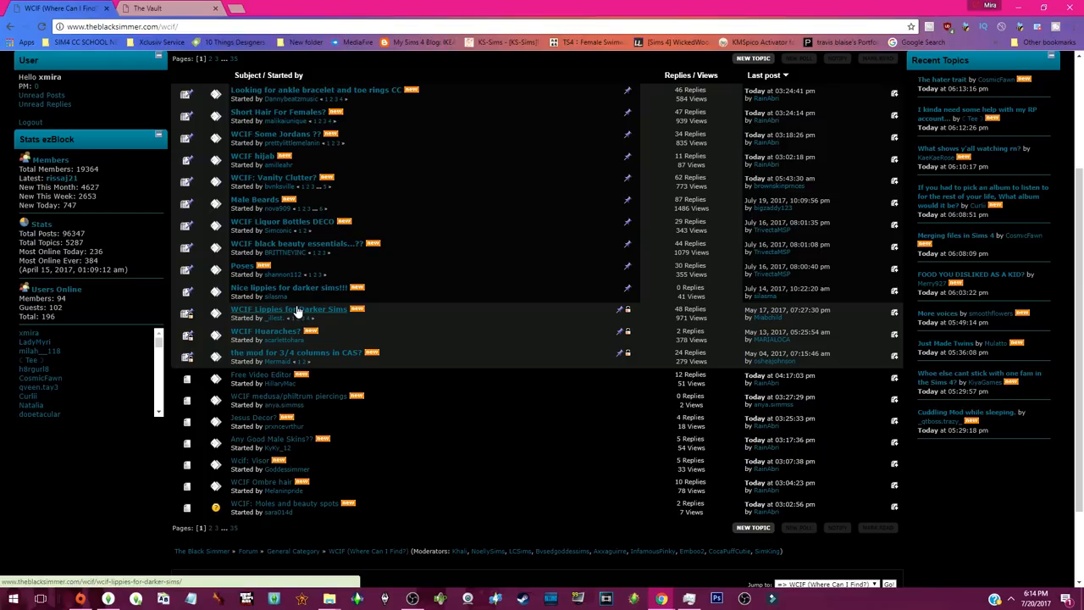
mouse_move(309, 353)
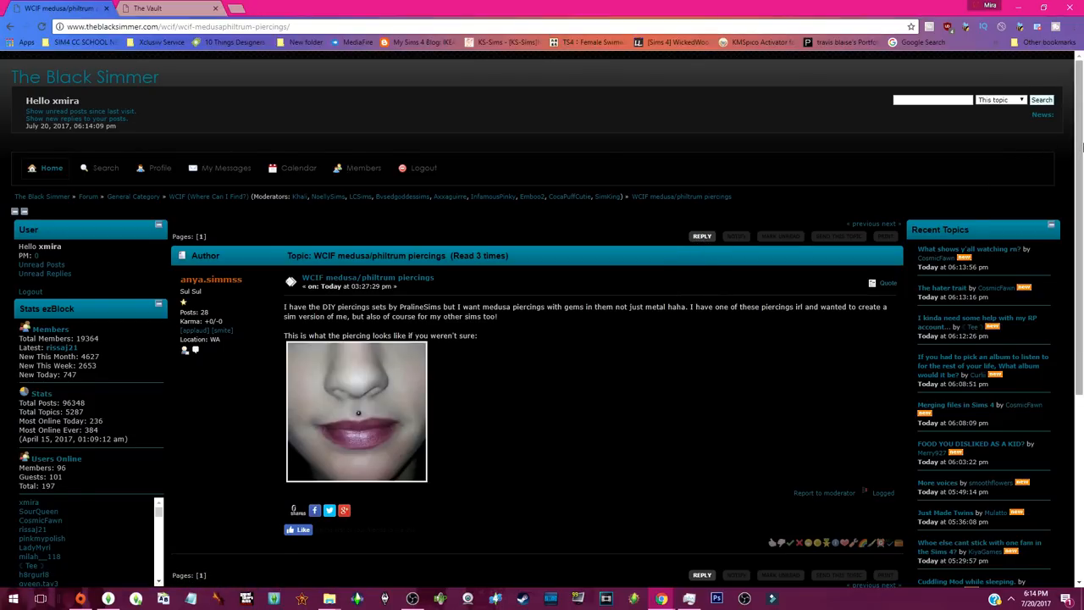
Step: Scroll down the WCIF medusa/philtrum piercings topic to its original post and photo
scroll("down", 3)
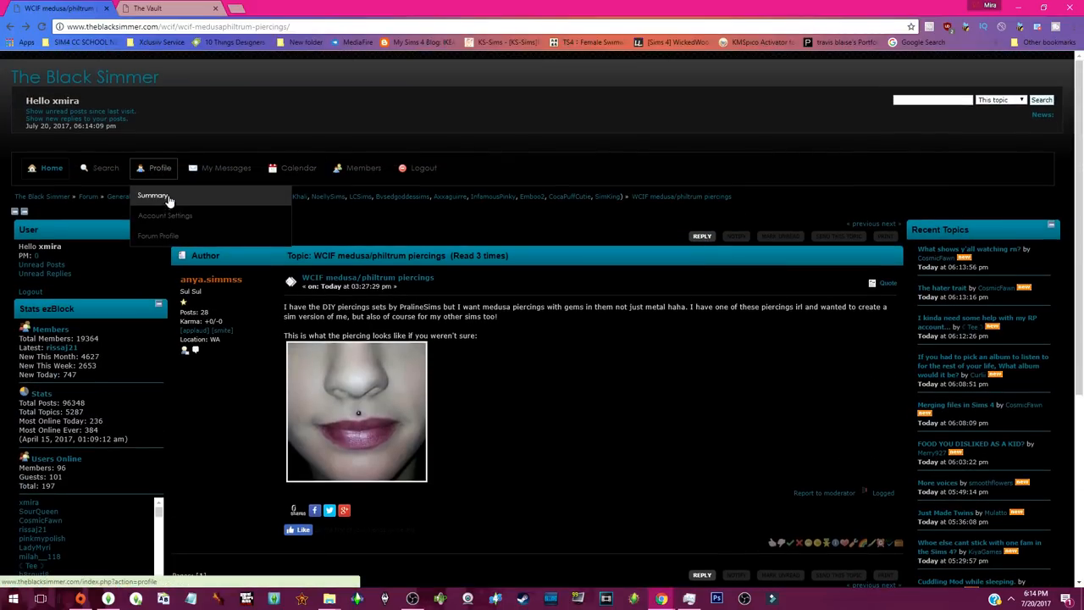
Step: Go from your profile Summary to the Forum Profile page under Modify Profile
left_click(153, 197)
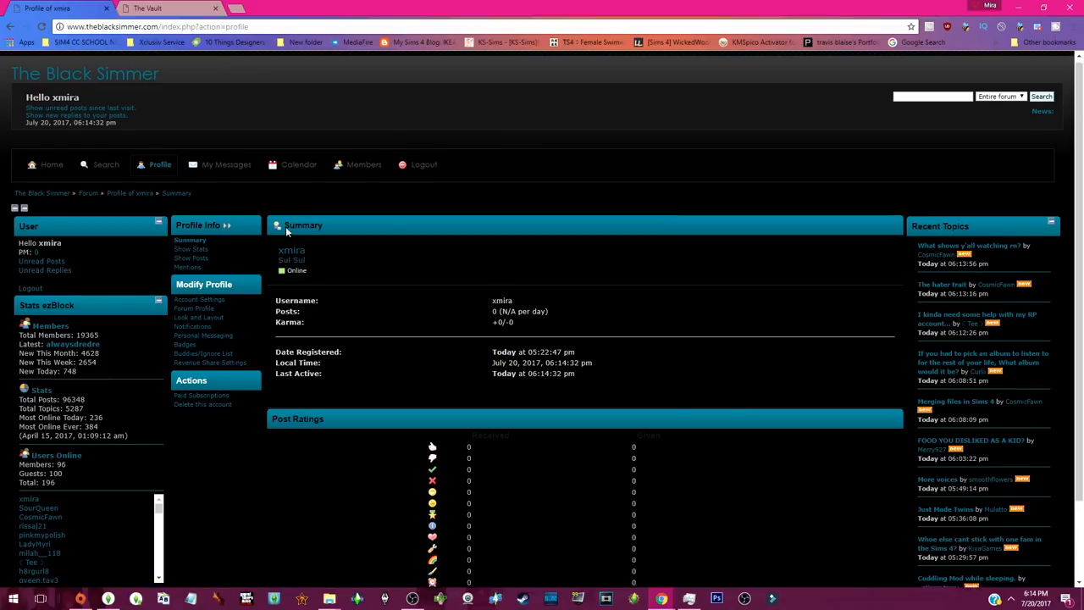
left_click(199, 299)
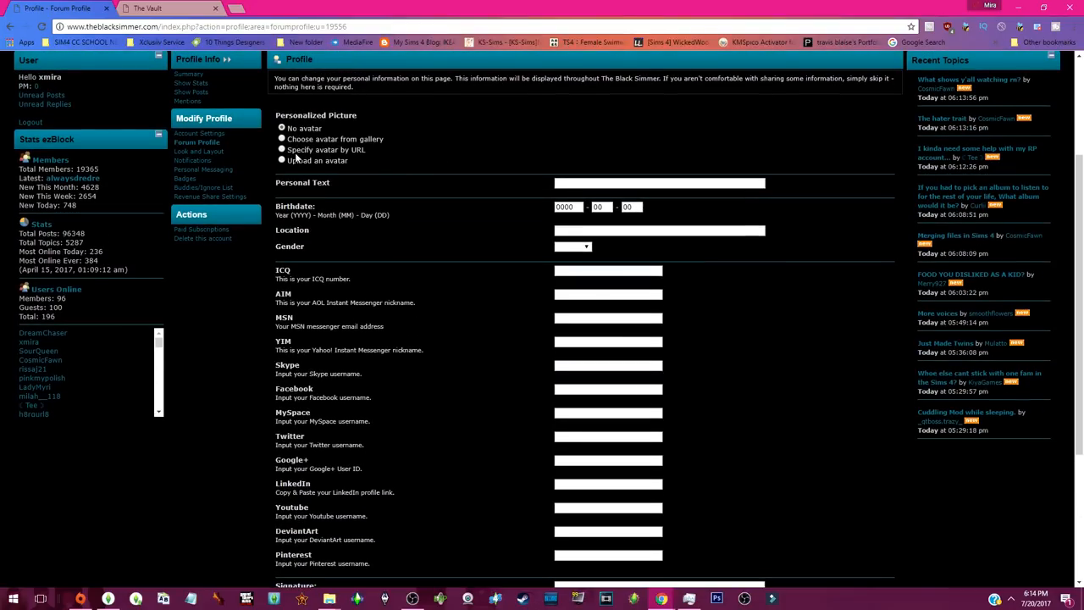
Step: Select the 'Upload an avatar' option, then review the remaining profile fields
left_click(281, 160)
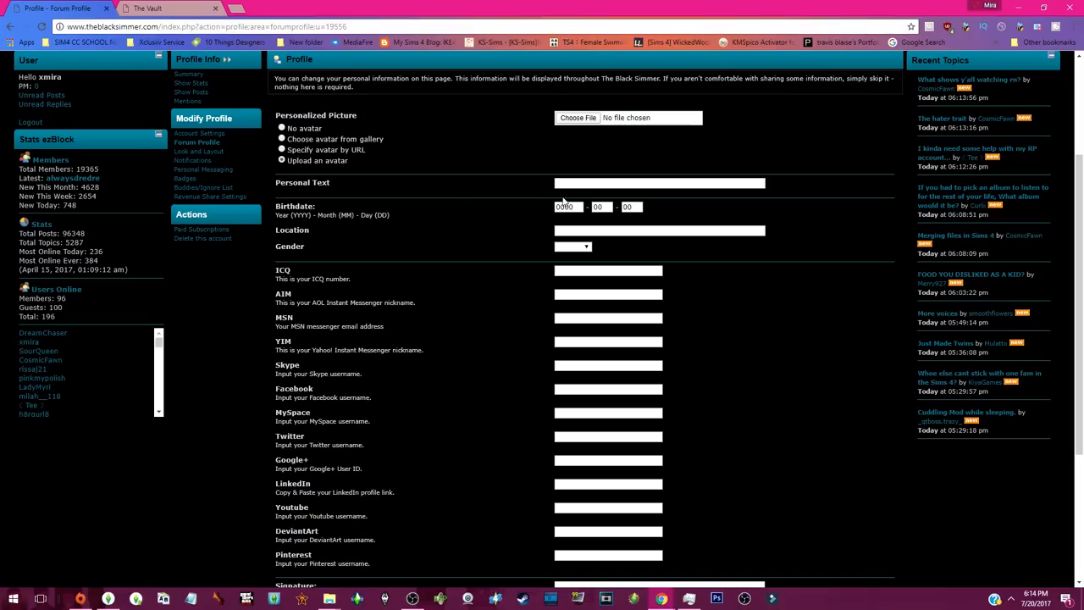
scroll("down", 3)
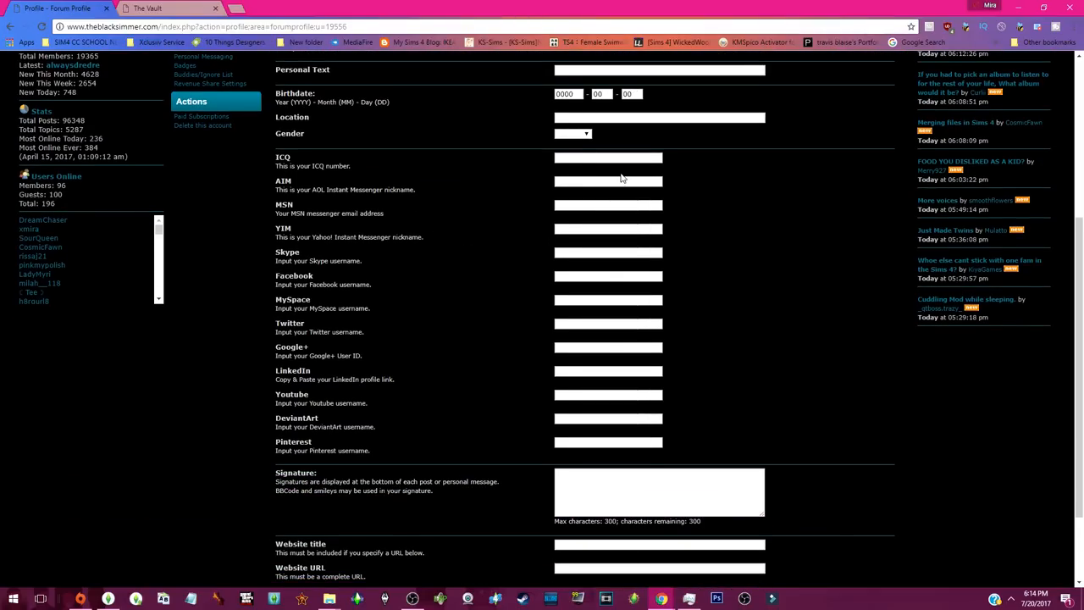
scroll("down", 3)
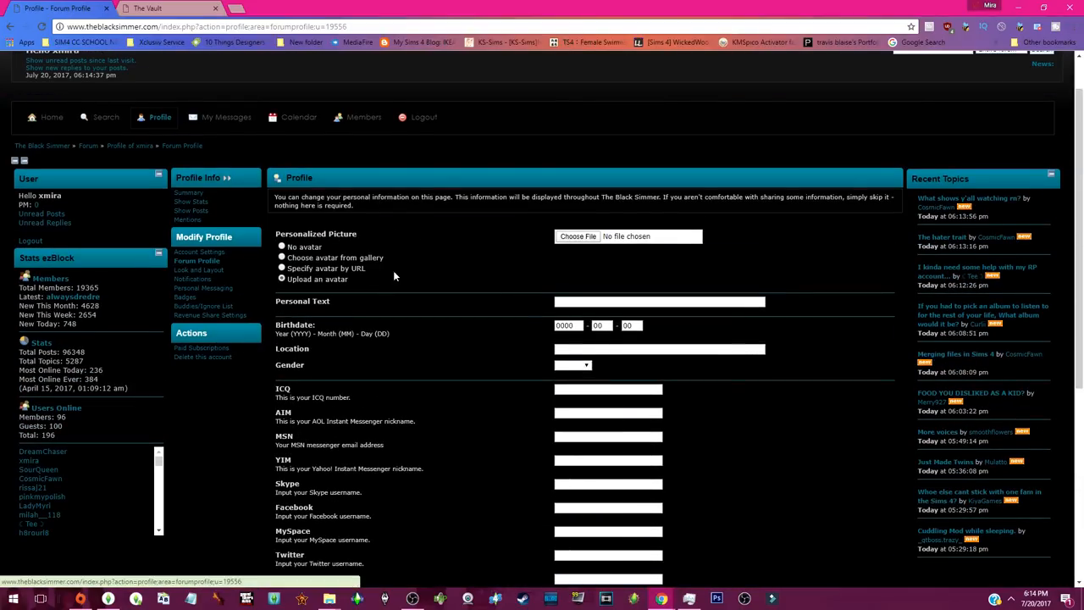
scroll("down", 3)
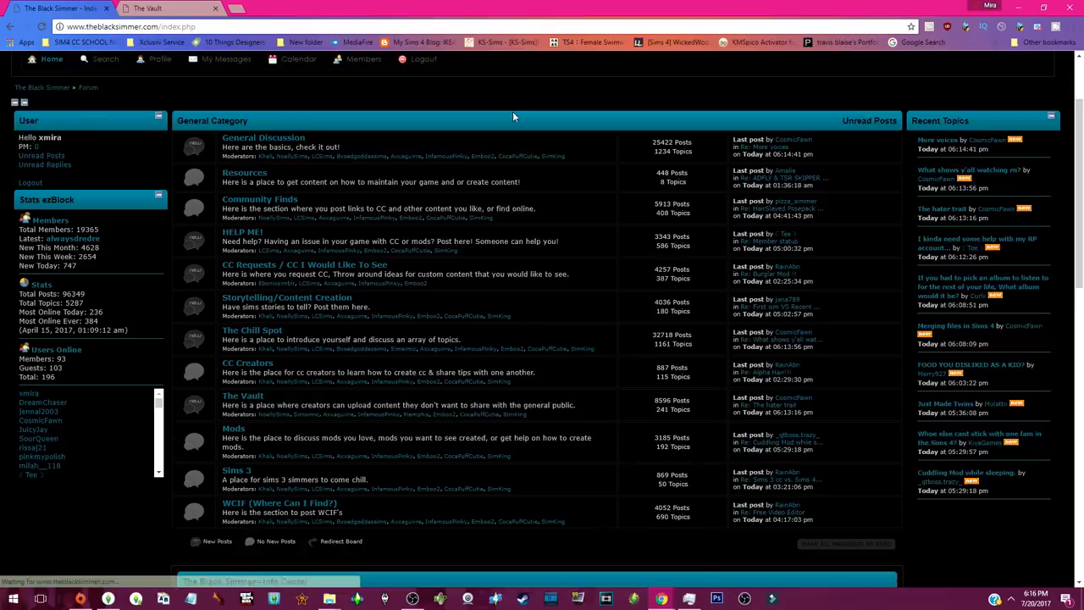
scroll("up", 3)
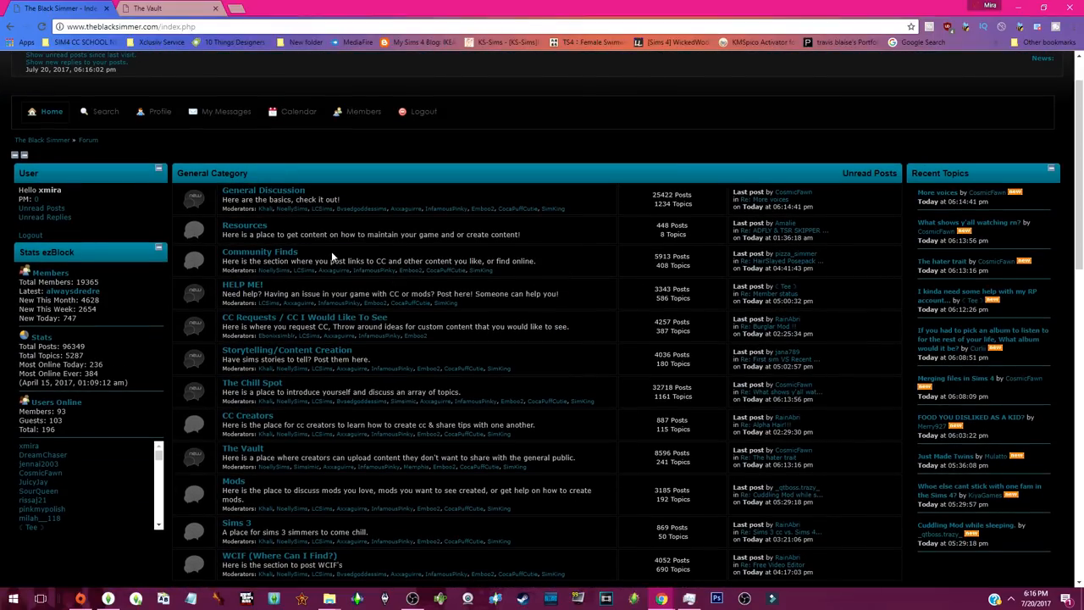
scroll("down", 3)
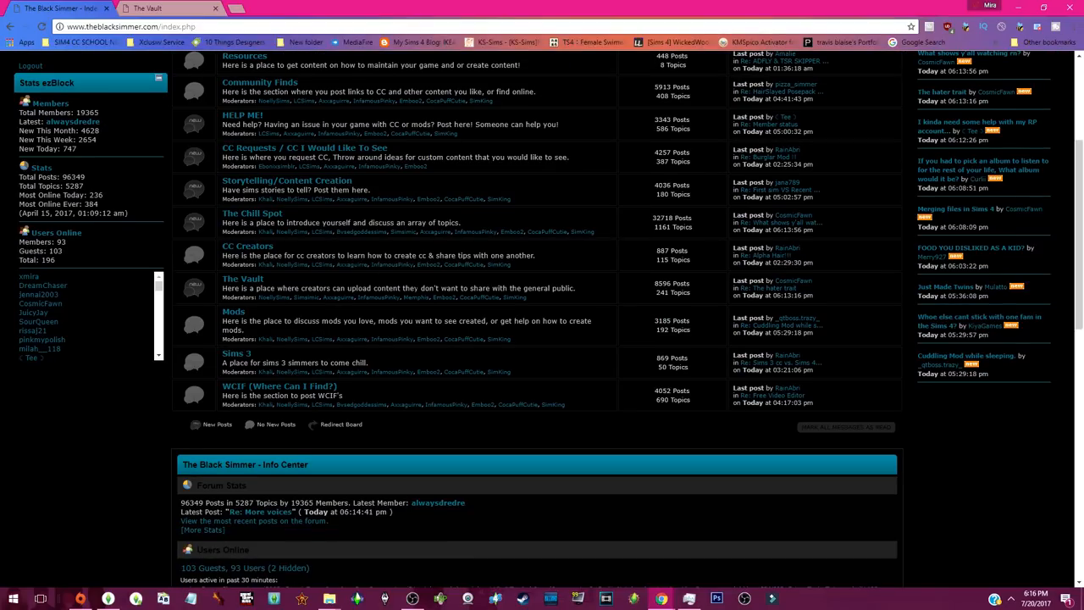